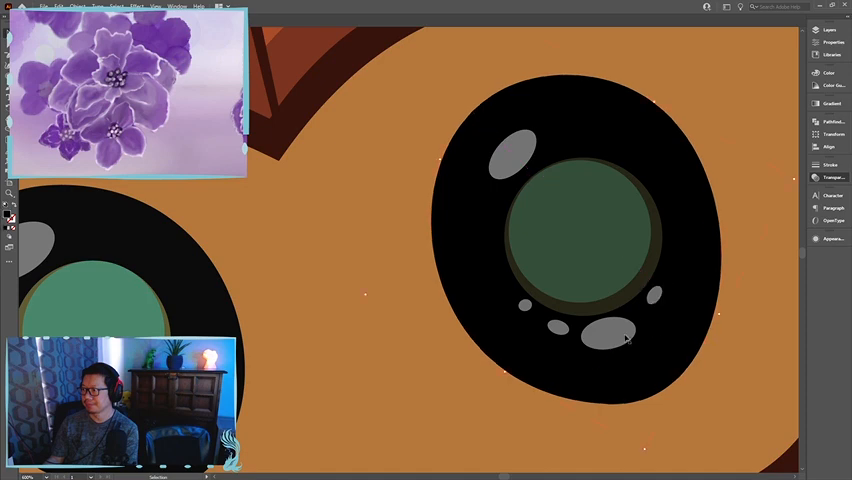
# Step: Zoom out until the whole creature's face with both eyes is visible
pyautogui.moveTo(624, 336); pyautogui.dragTo(504, 160)
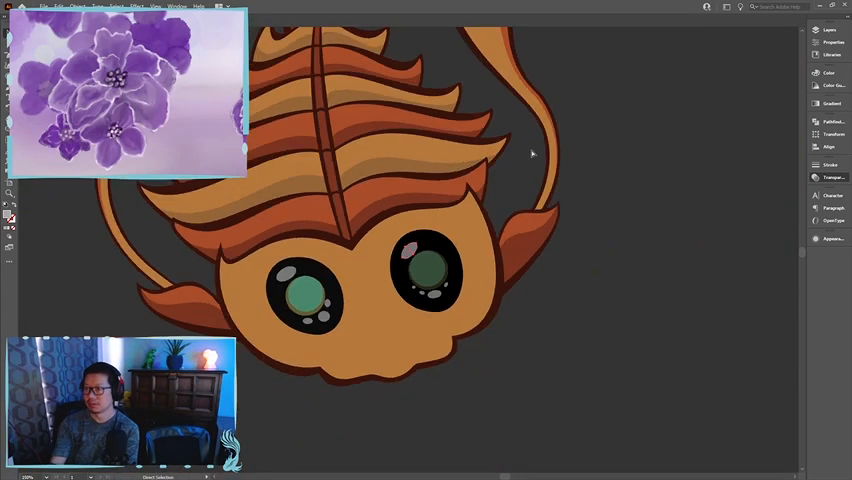
pyautogui.scroll(-3)
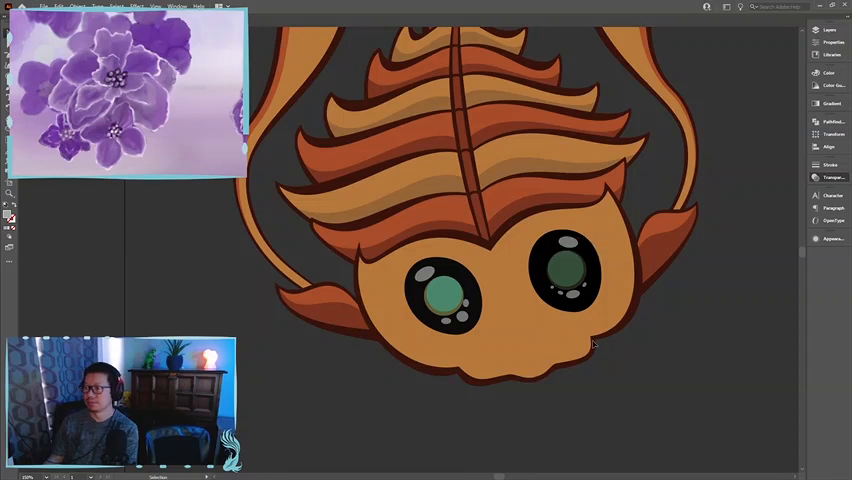
pyautogui.click(568, 268)
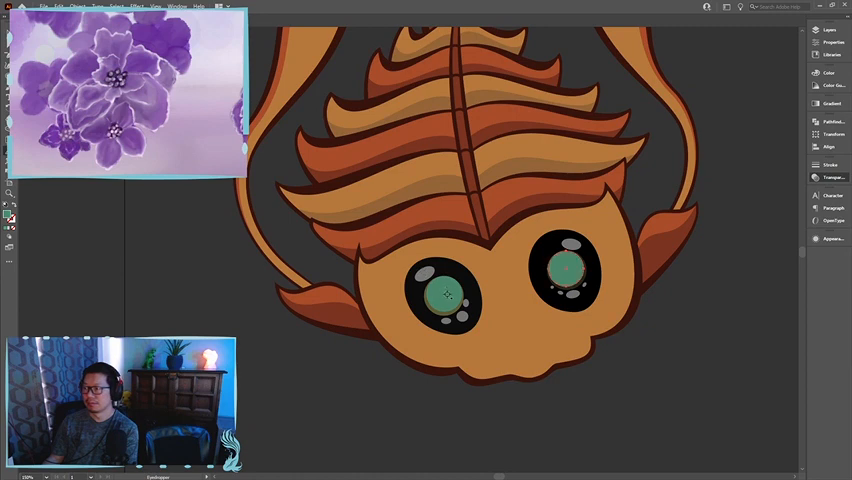
pyautogui.click(568, 268)
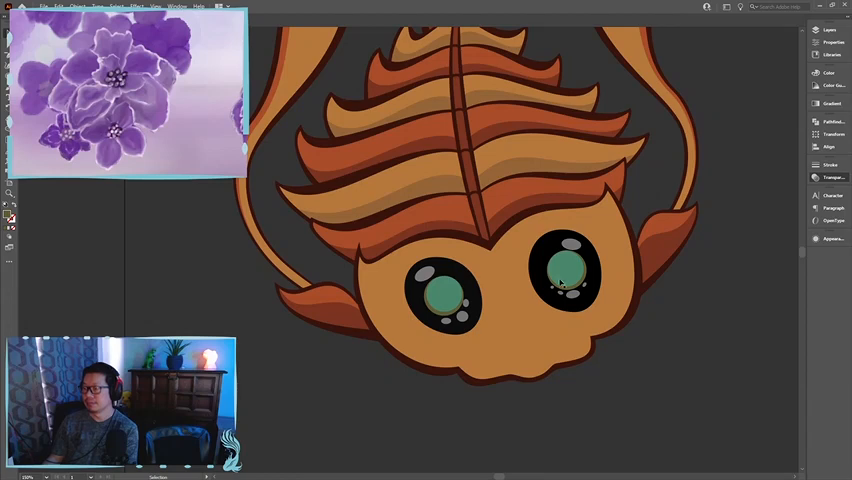
pyautogui.click(440, 296)
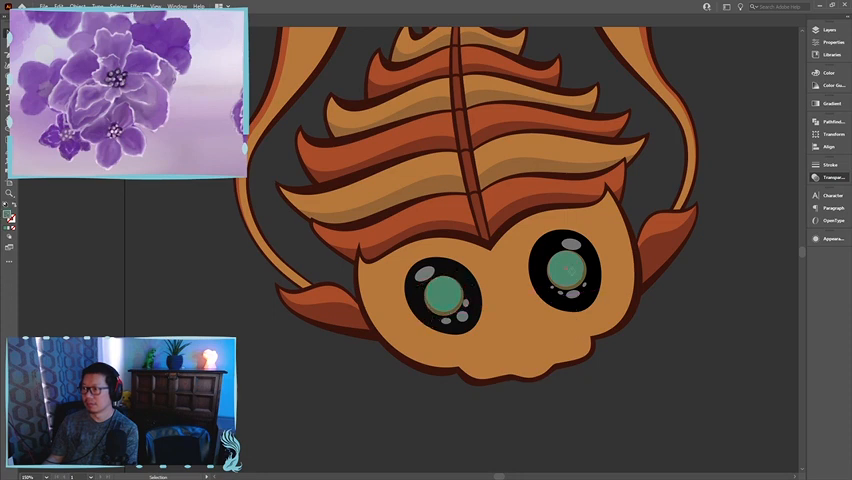
pyautogui.click(564, 272)
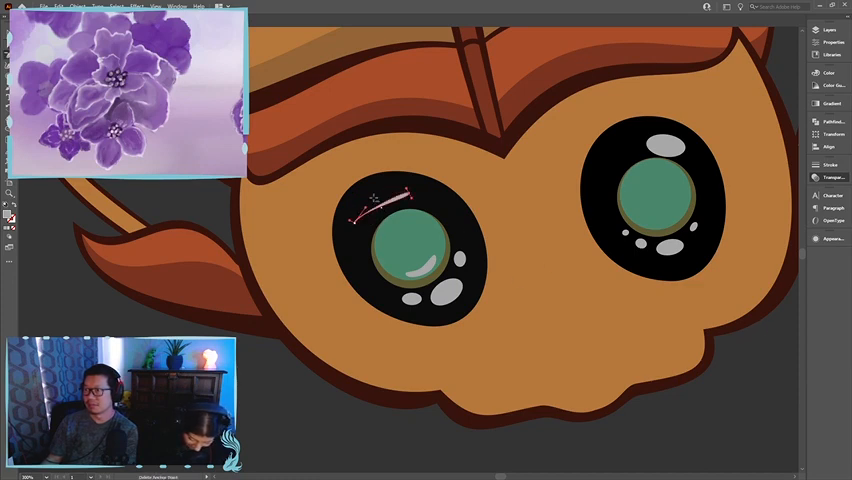
# Step: Draw a thin curved reflection arc across the upper part of the left eye
pyautogui.moveTo(402, 192); pyautogui.dragTo(350, 222)
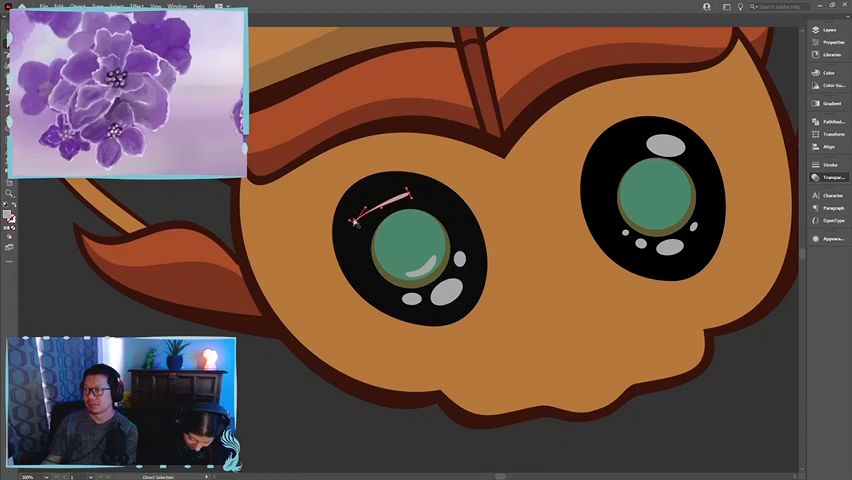